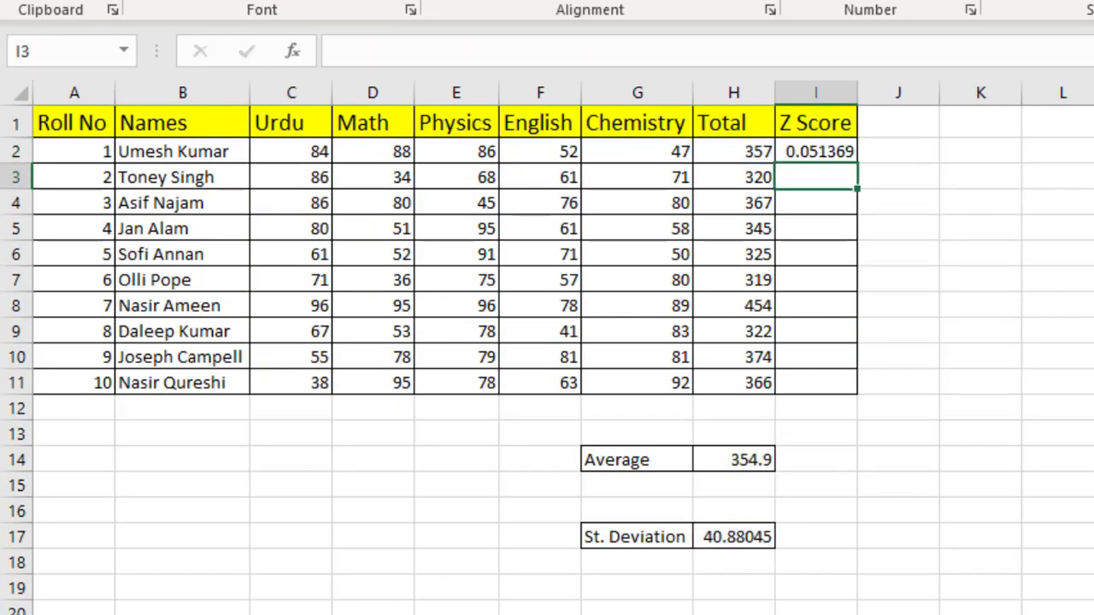
Inspect the finished STANDARDIZE formula in I2 and the filled Z Score column
click(815, 151)
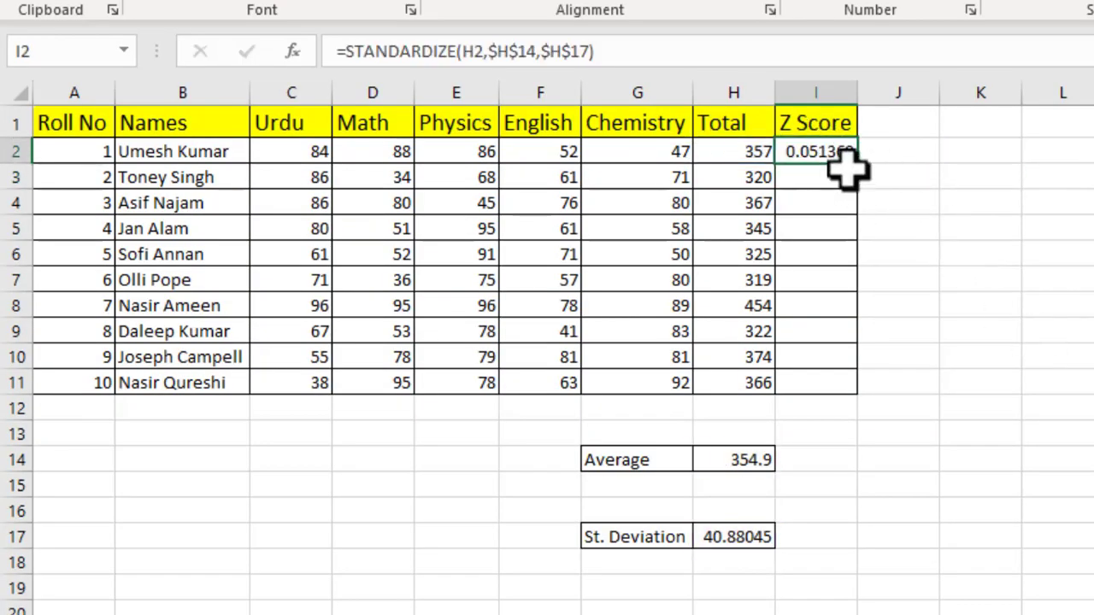
drag(815, 151, 815, 382)
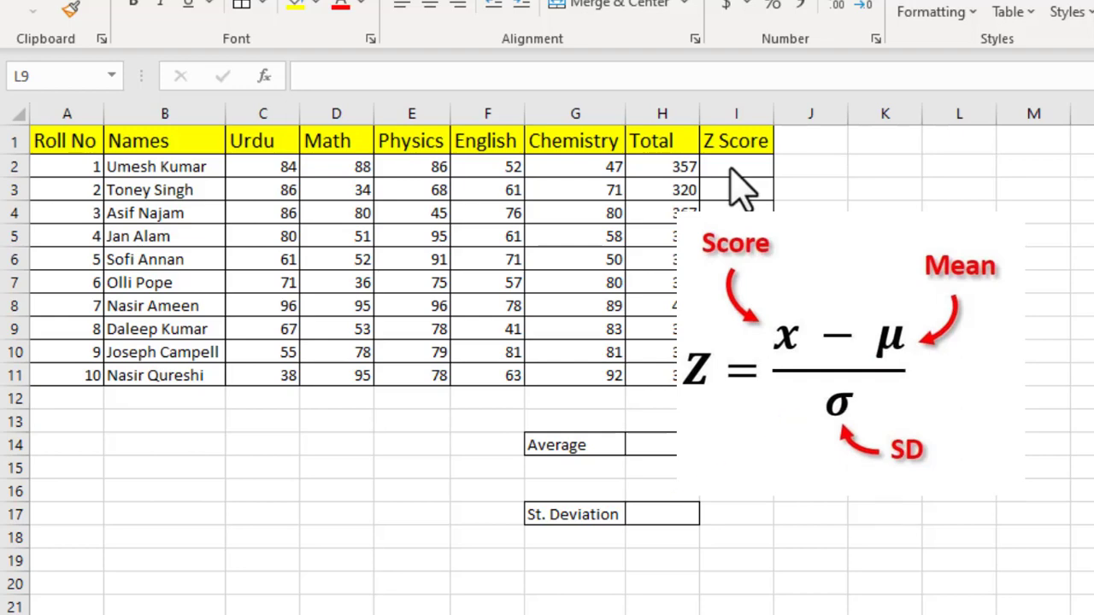
mouse_move(680, 180)
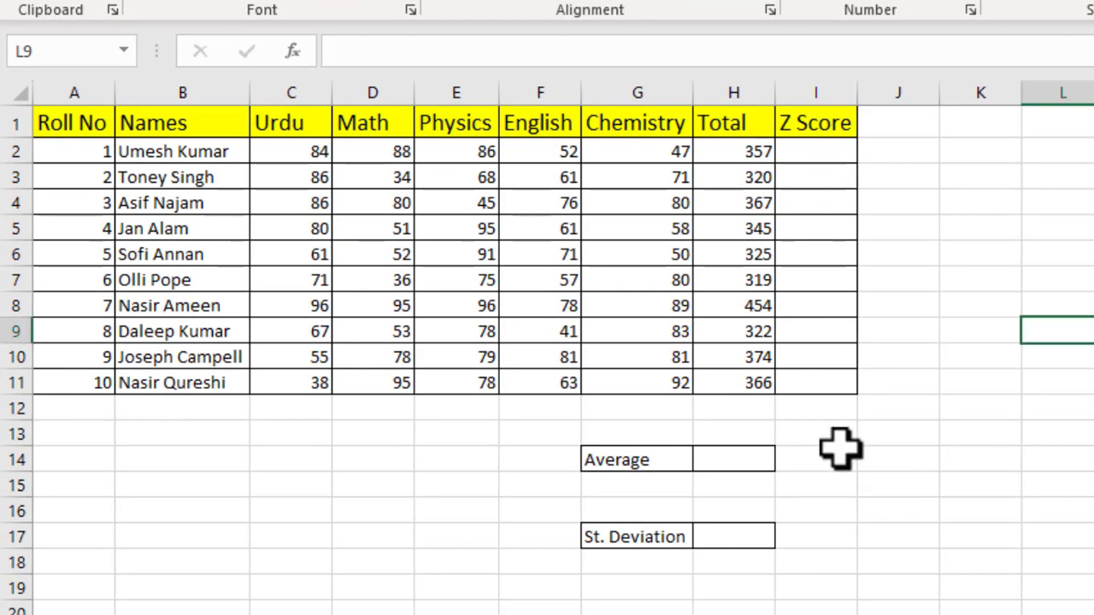
mouse_move(815, 137)
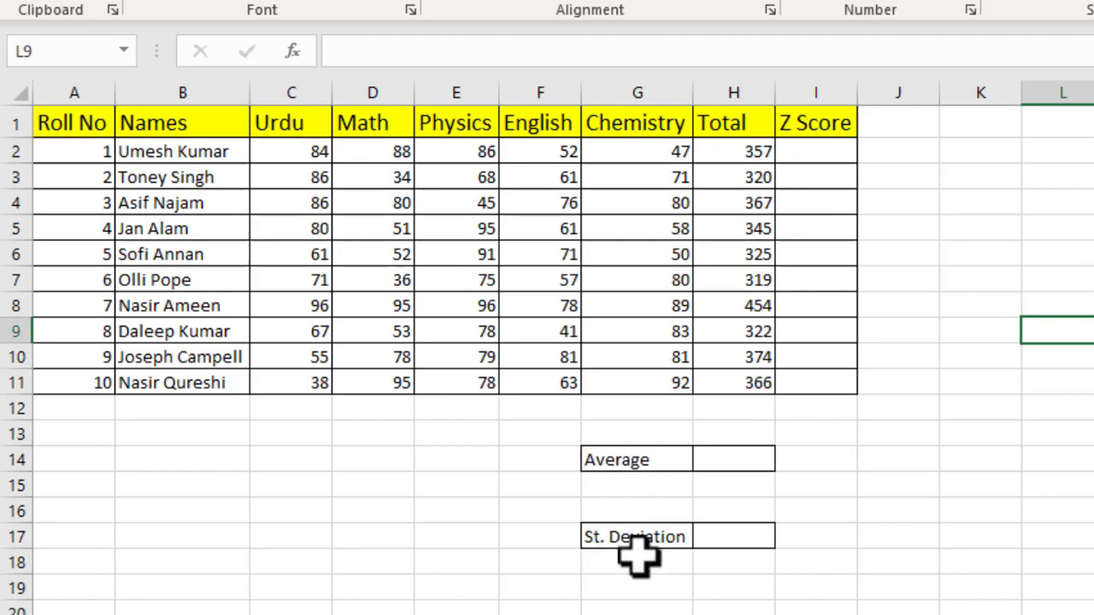
mouse_move(743, 363)
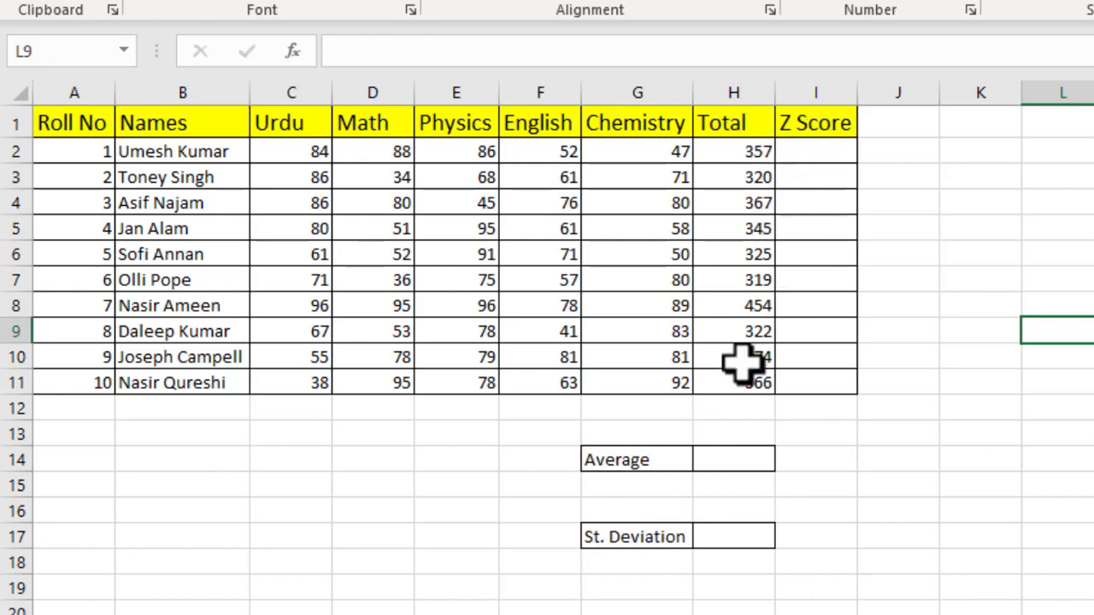
Enter =AVERAGE(H2:H11) in H14, giving 354.9, and check the formula
click(733, 459)
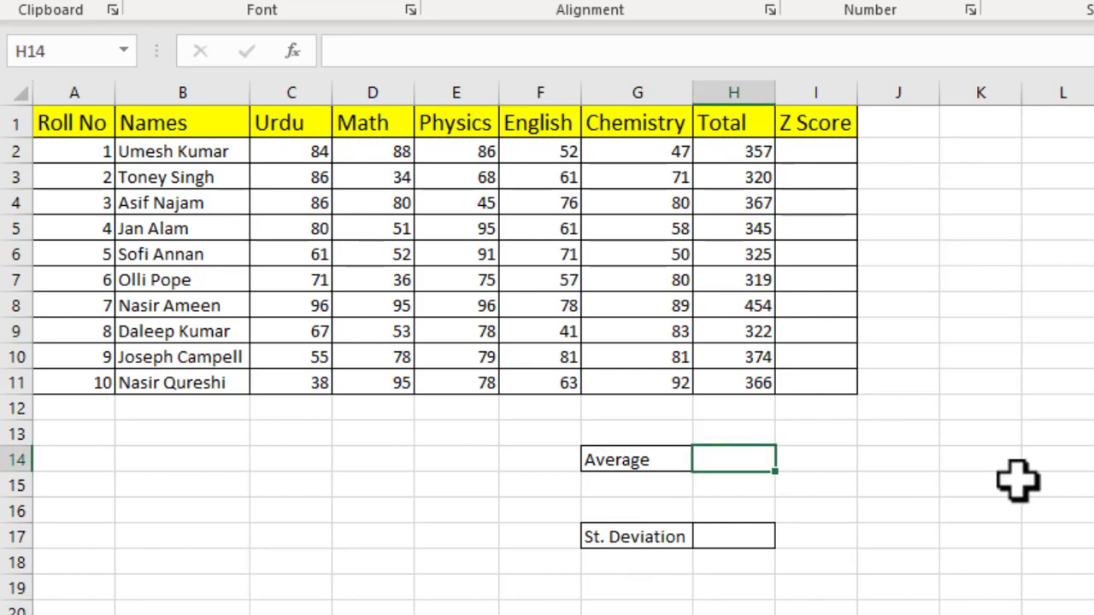
text(=a)
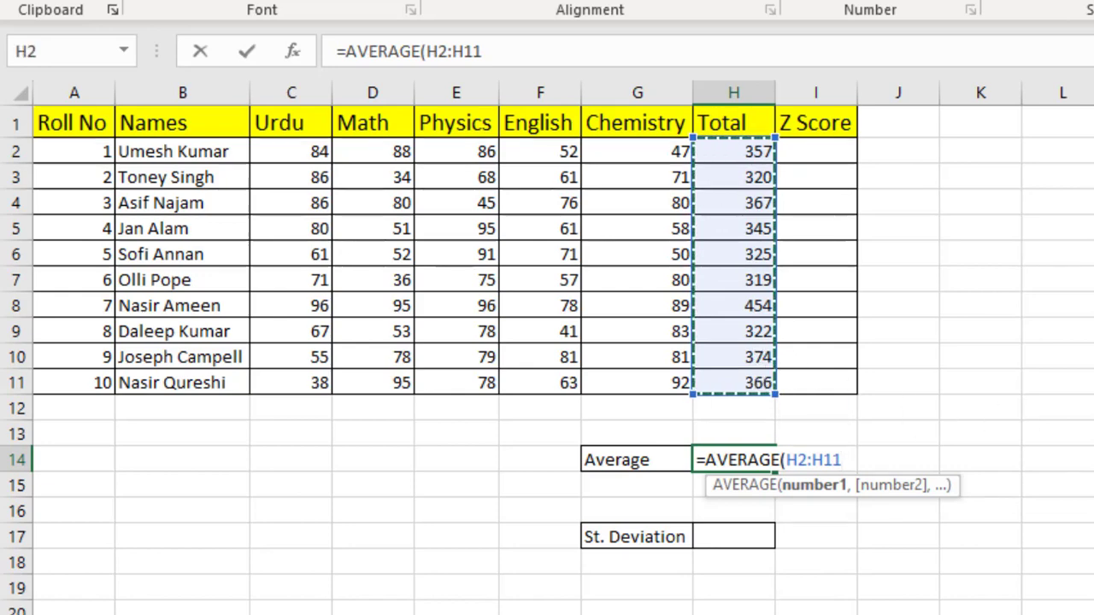
key(Return)
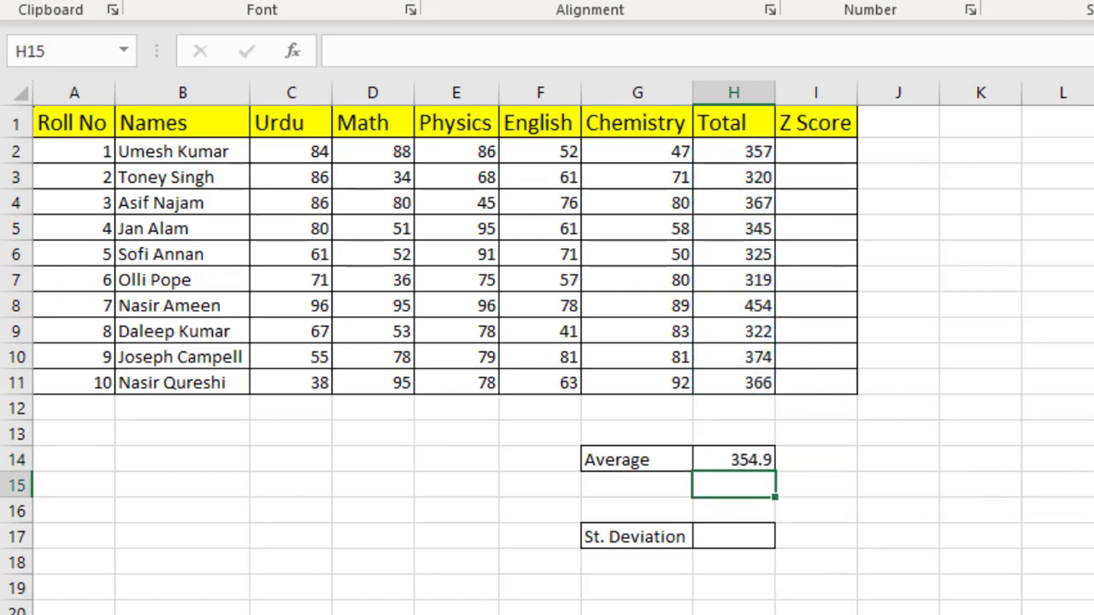
click(733, 459)
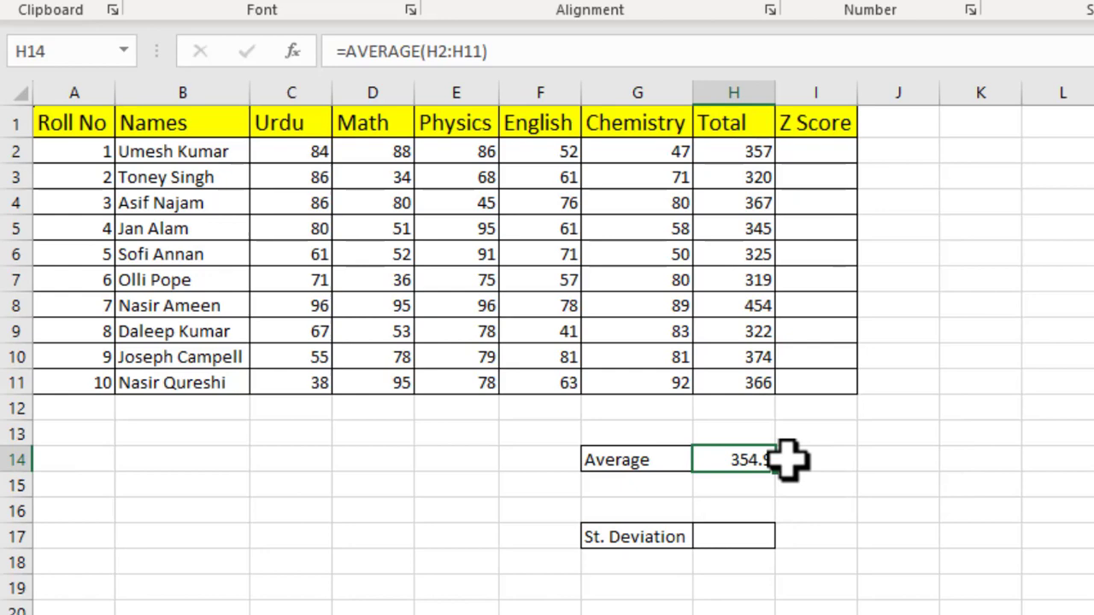
mouse_move(246, 242)
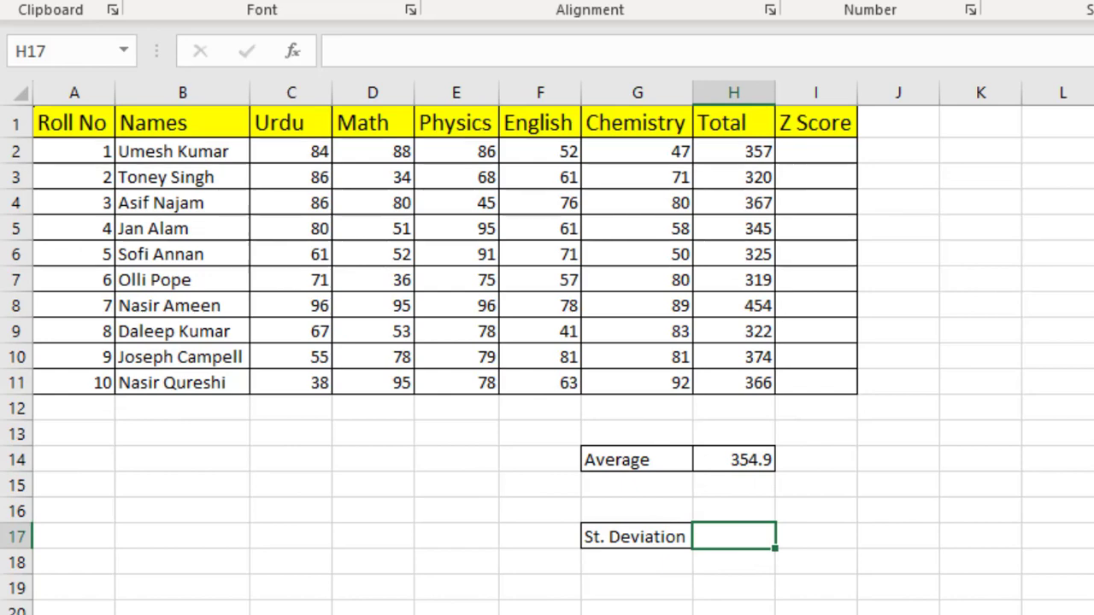
Compute the St. Deviation of totals H2:H11 with STDEVA, giving 40.88045
text(=)
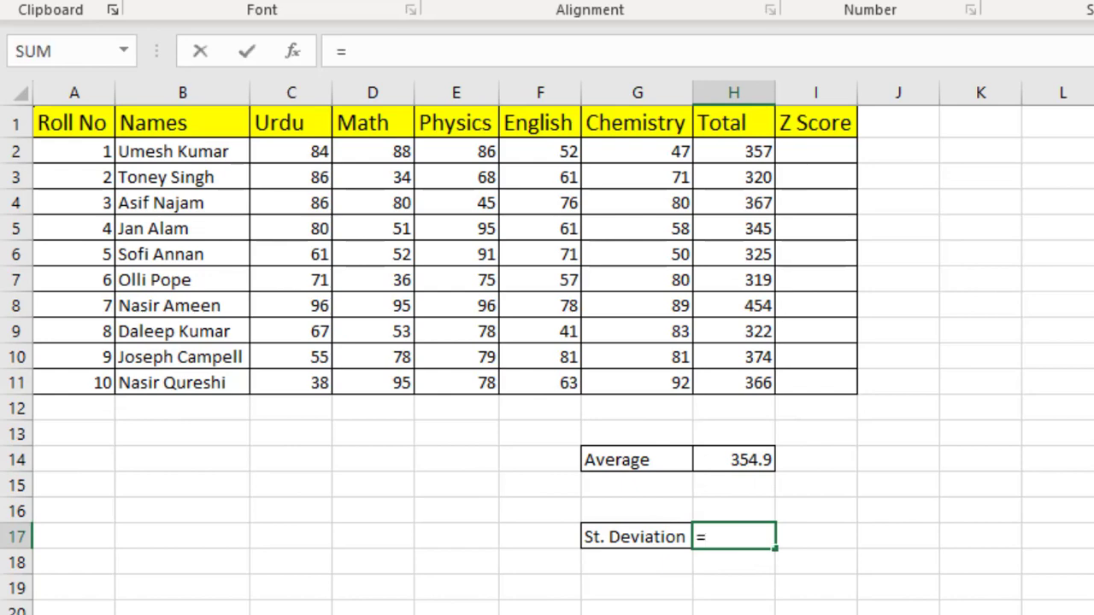
text(stan)
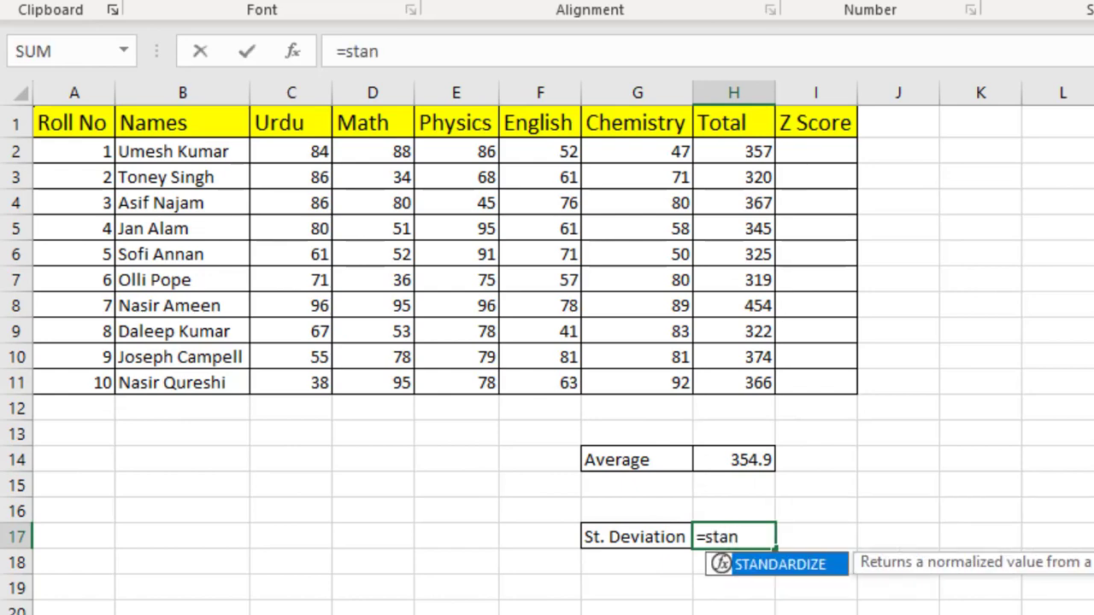
text(STDEVA()
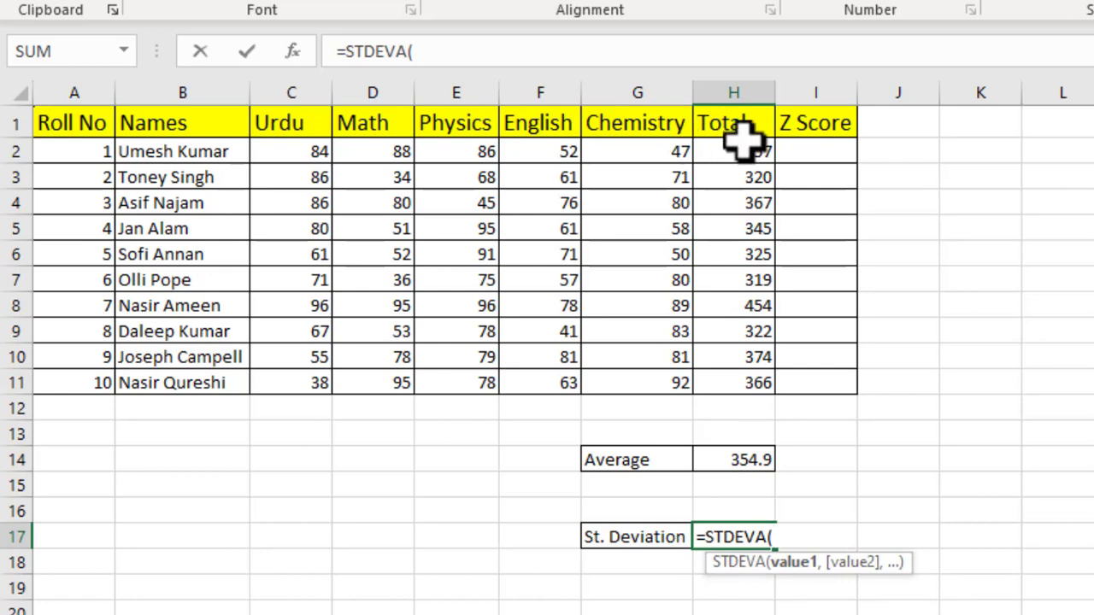
drag(732, 151, 733, 382)
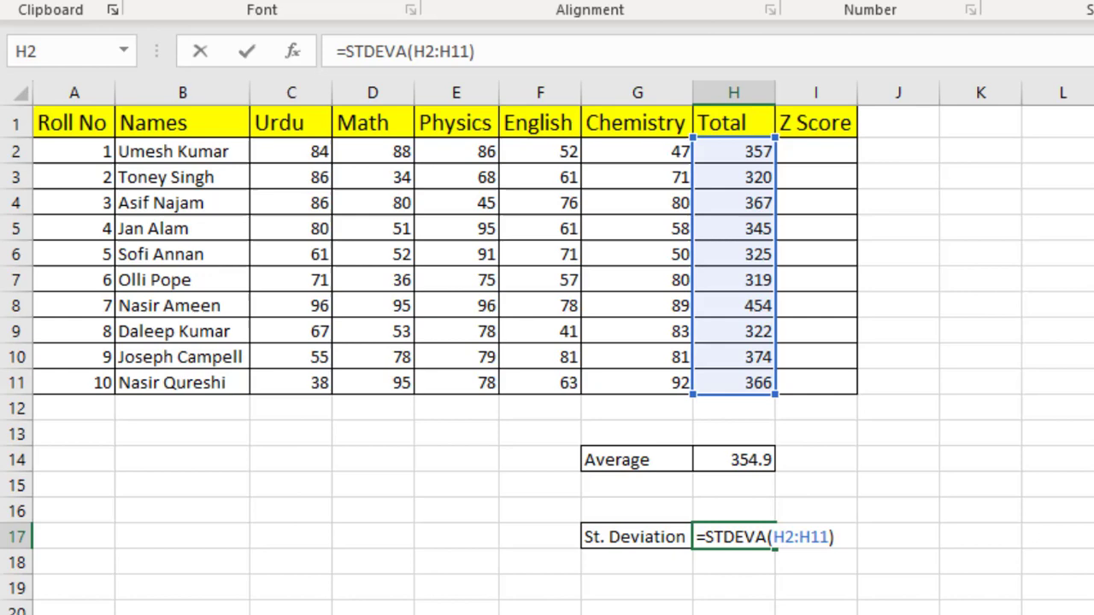
key(Return)
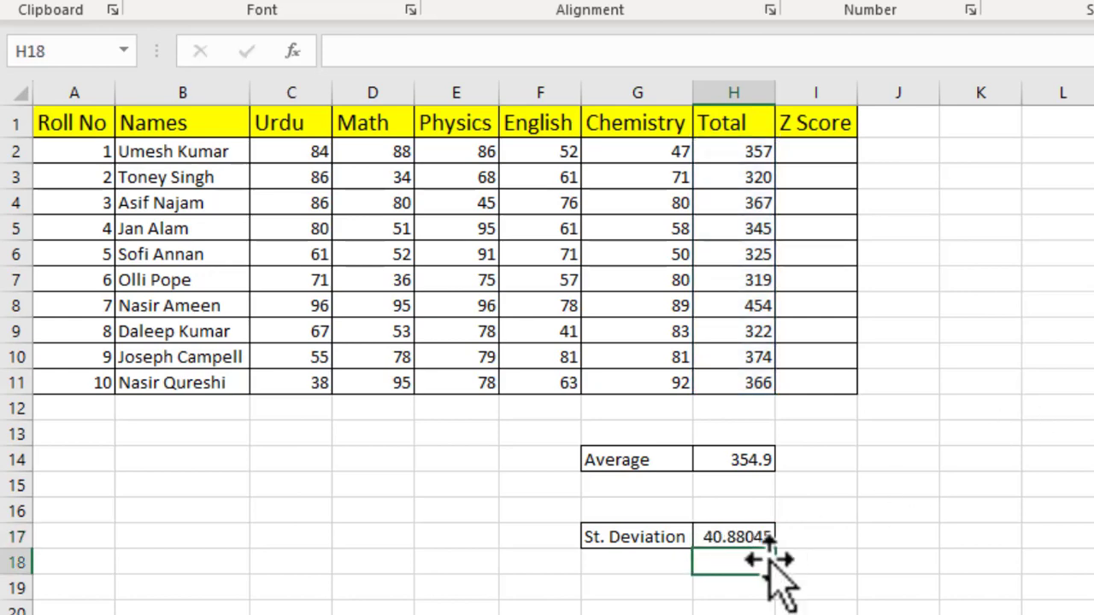
mouse_move(878, 547)
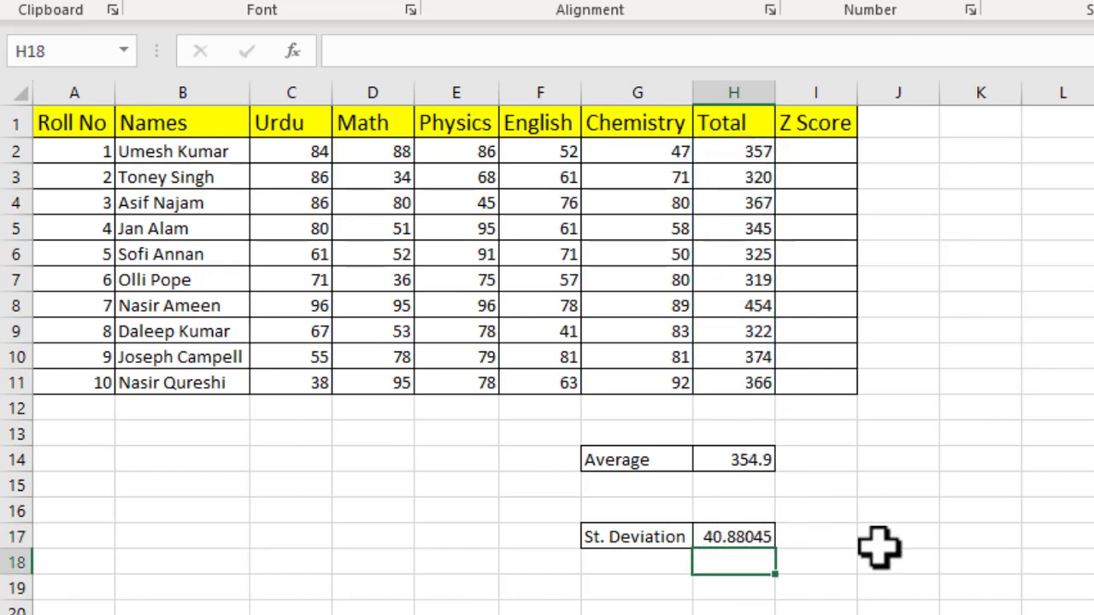
click(814, 151)
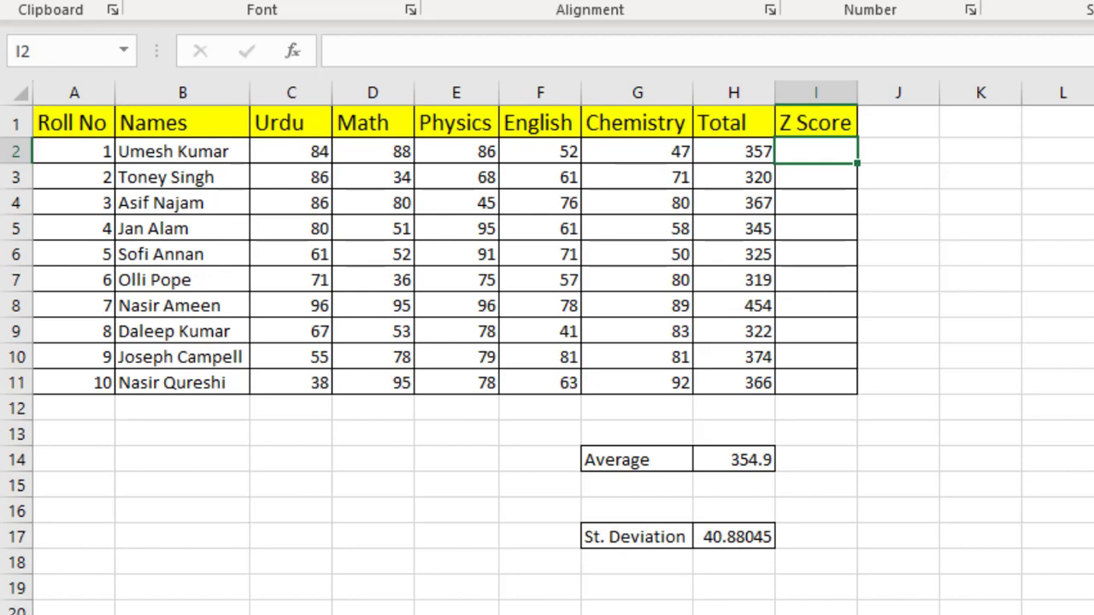
Start =STANDARDIZE( in I2 using the first student's Total H2 and Average H14
text(=STANDARDIZE()
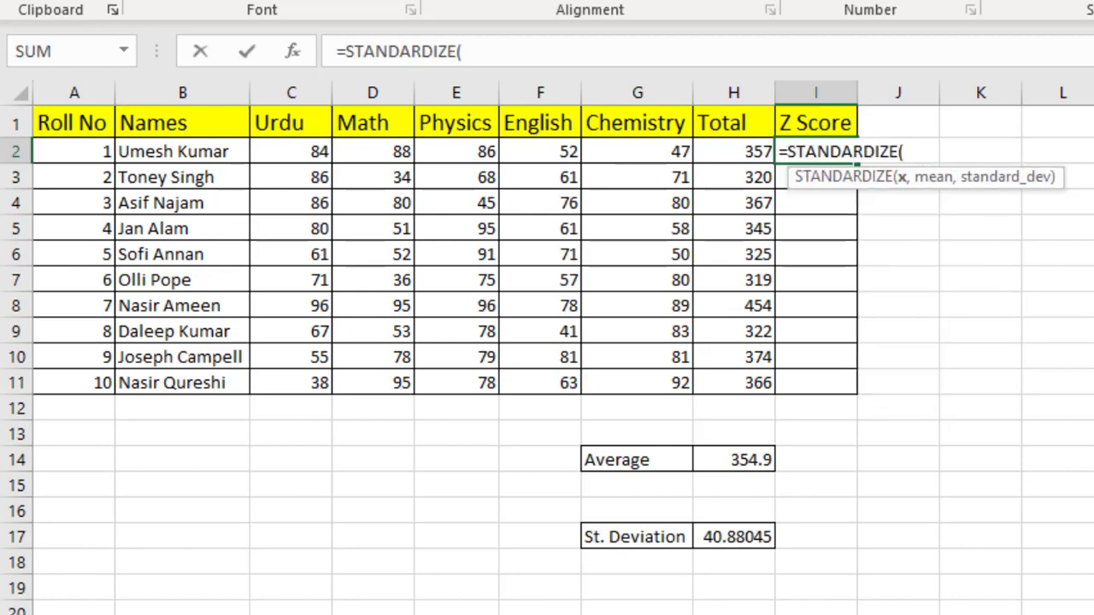
mouse_move(897, 189)
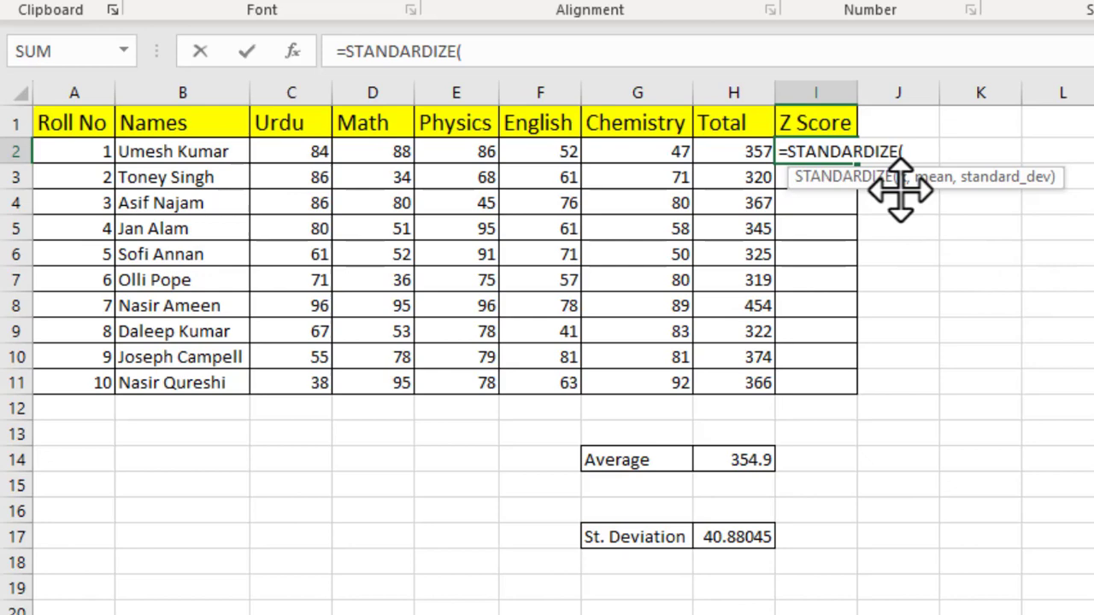
mouse_move(906, 214)
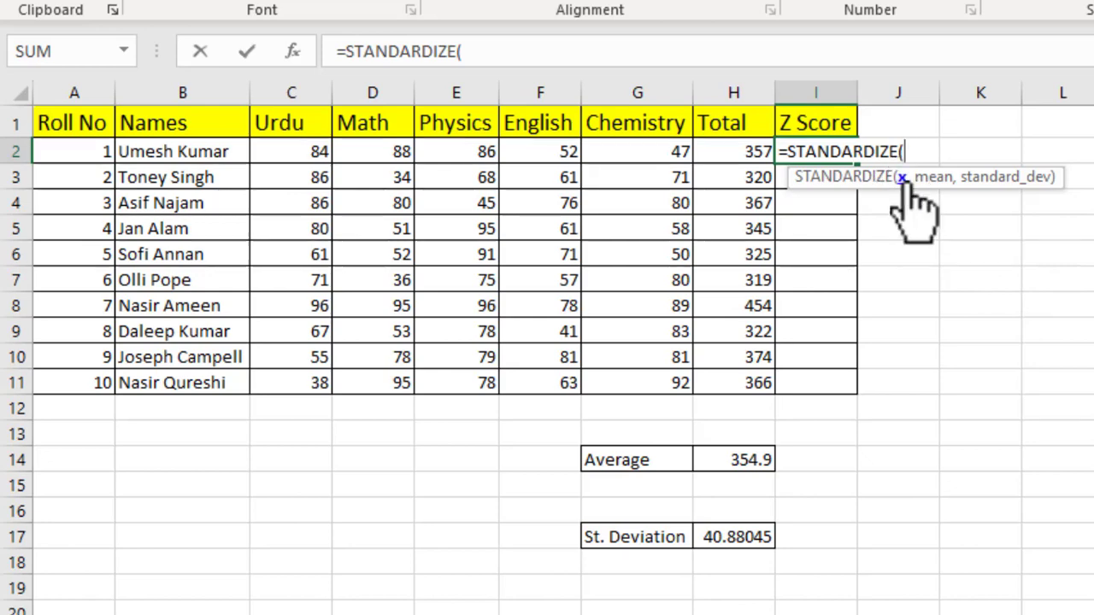
mouse_move(737, 158)
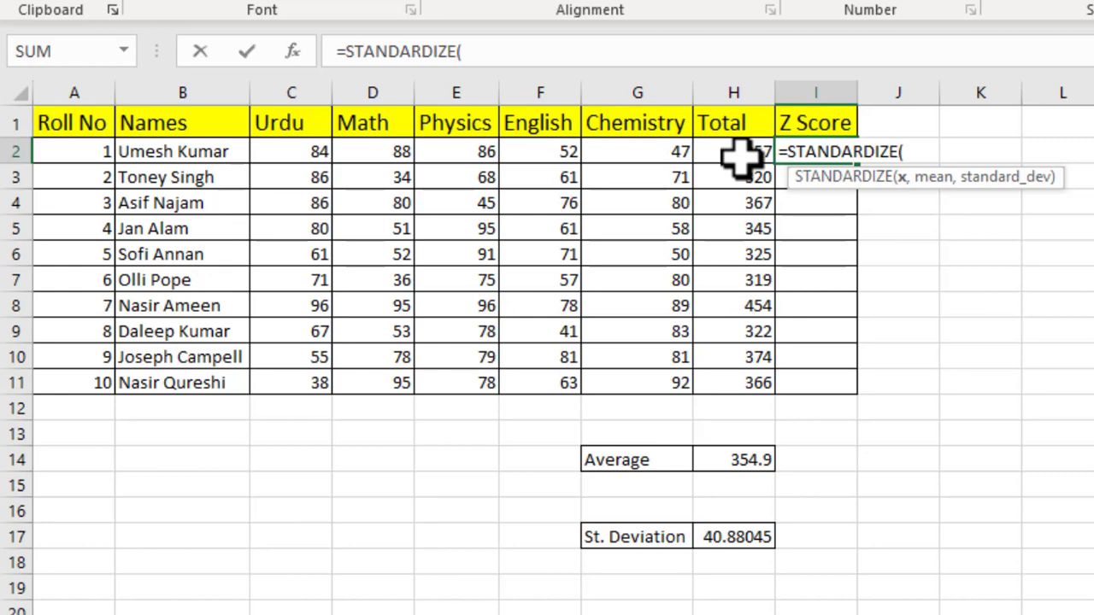
click(732, 151)
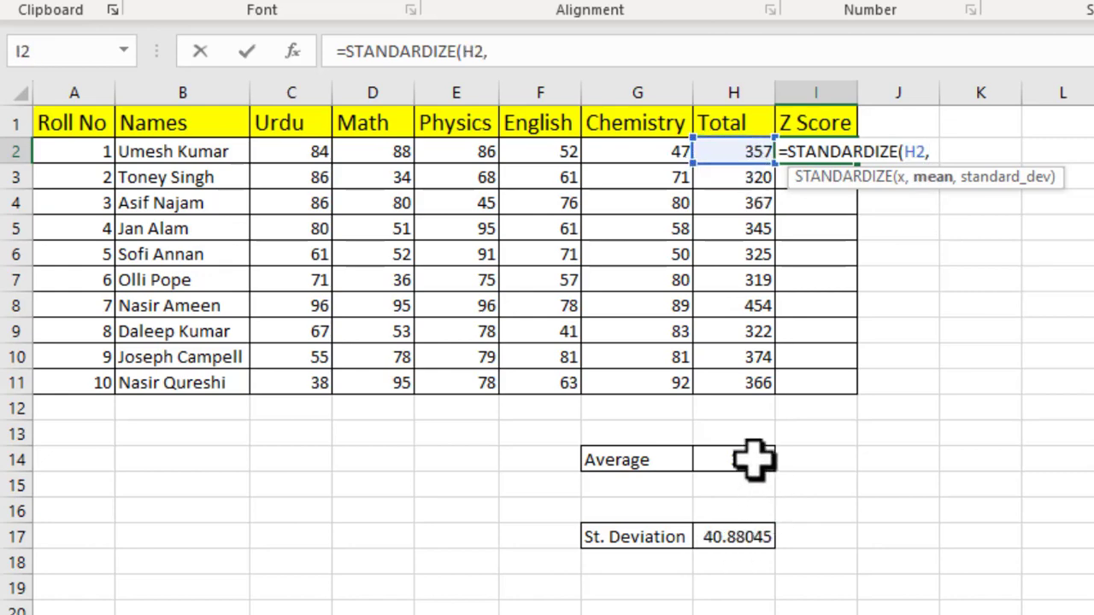
click(734, 460)
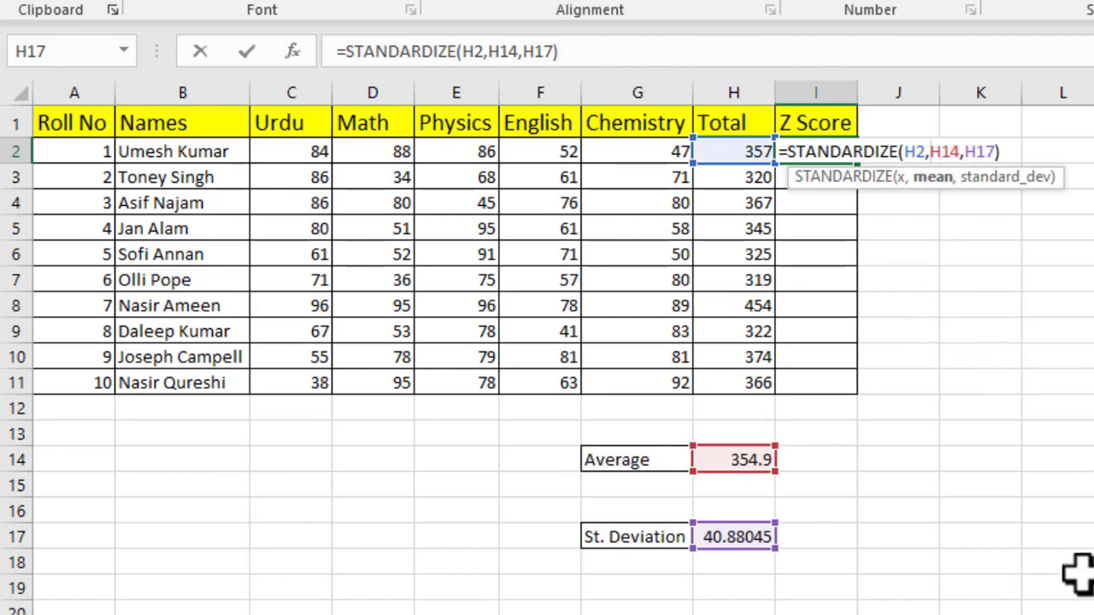
Lock the references as $H$14 and $H$17 and enter the first Z Score
key(f4)
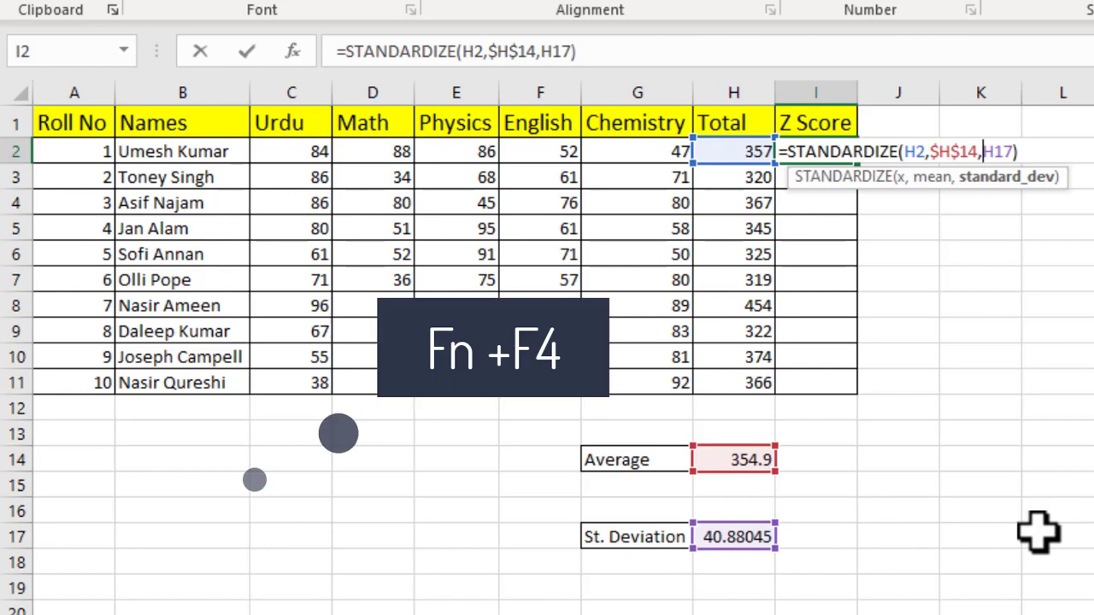
key(F4)
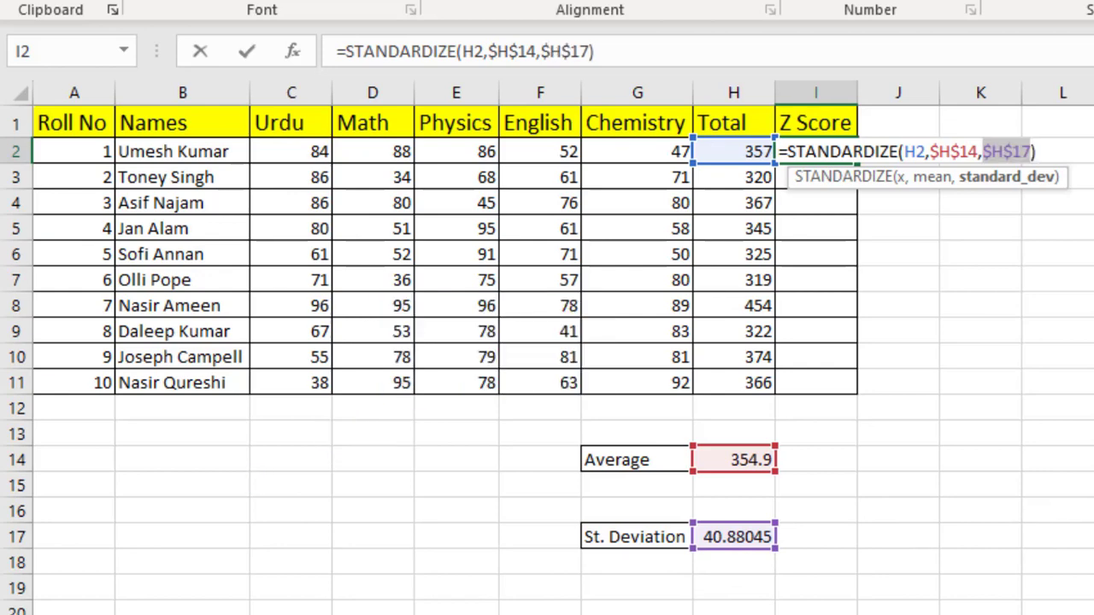
key(Return)
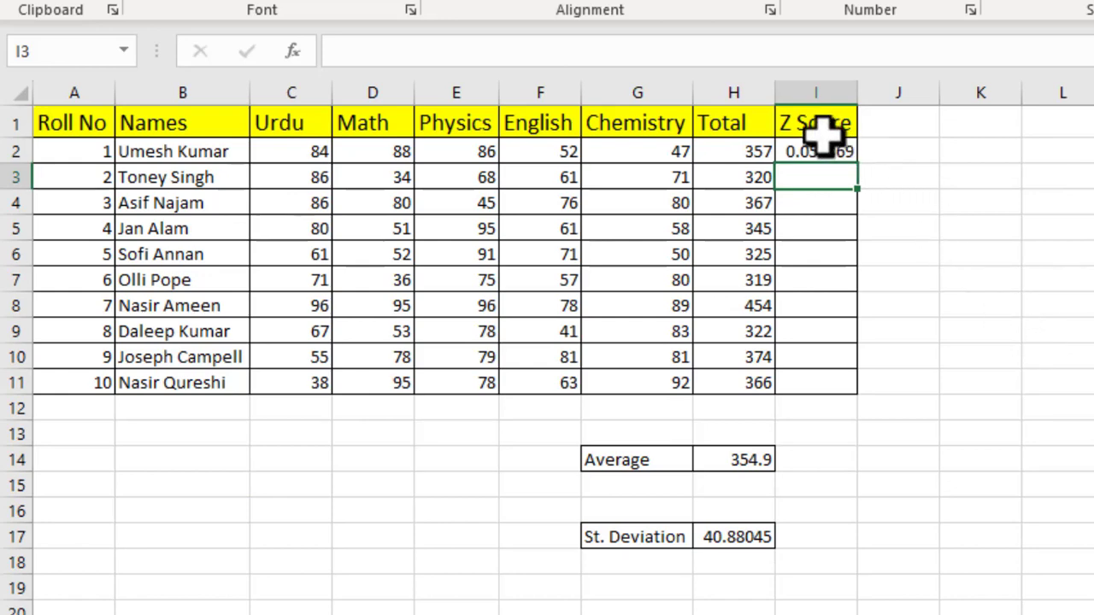
Select the first Z Score in I2 to copy down to I11
click(814, 152)
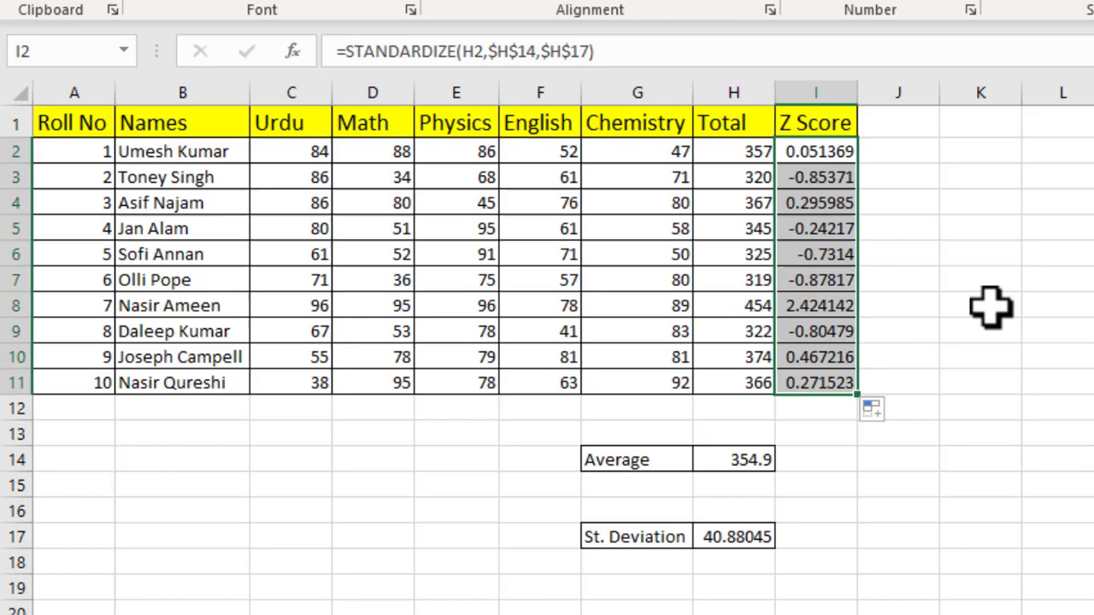
mouse_move(1026, 280)
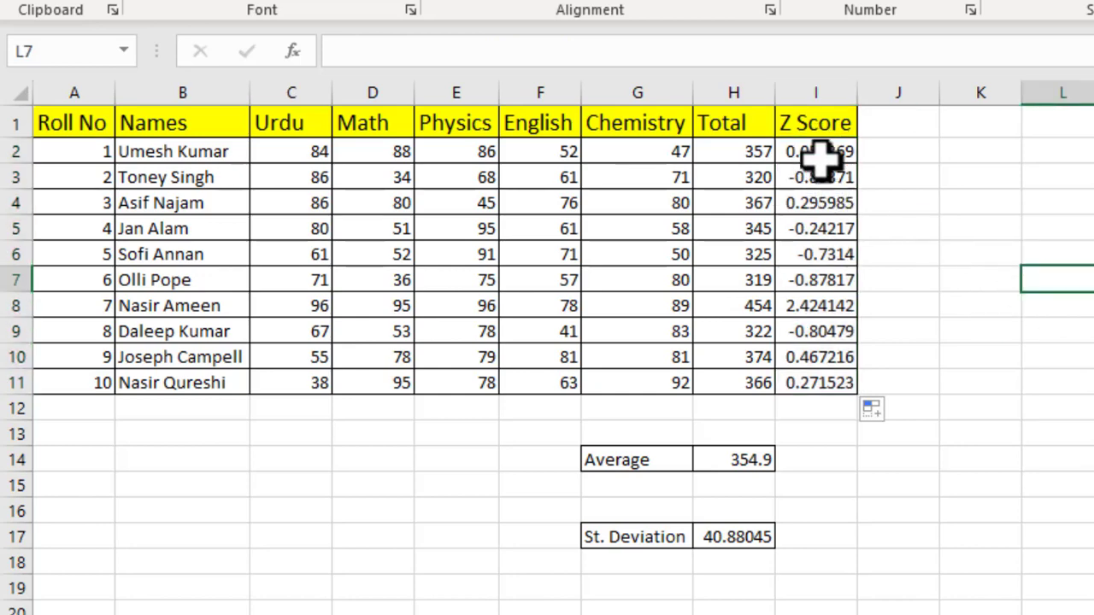
mouse_move(747, 331)
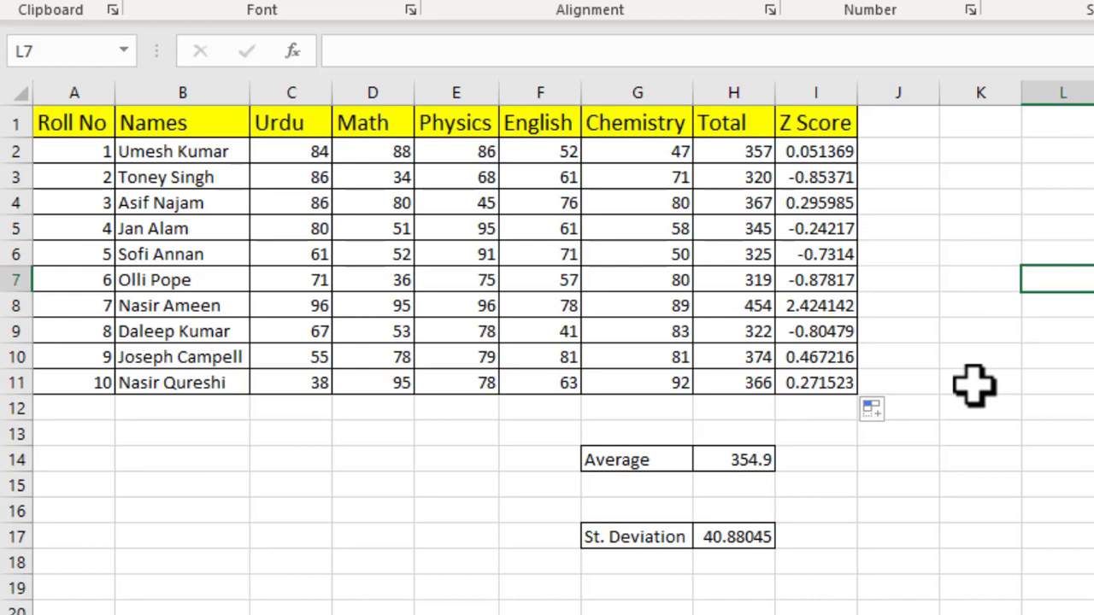
mouse_move(897, 298)
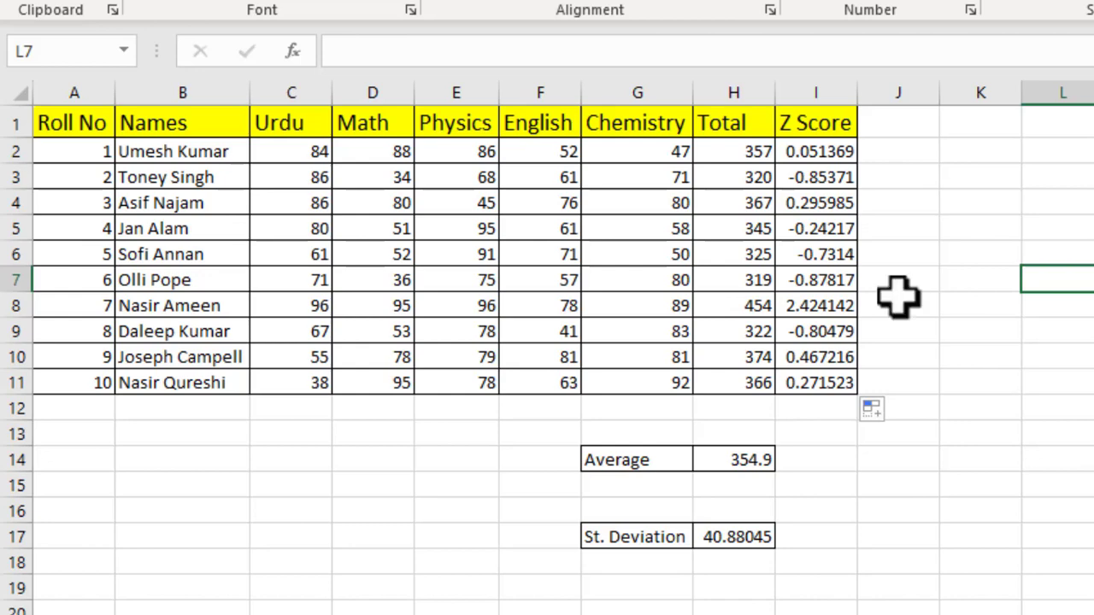
mouse_move(817, 141)
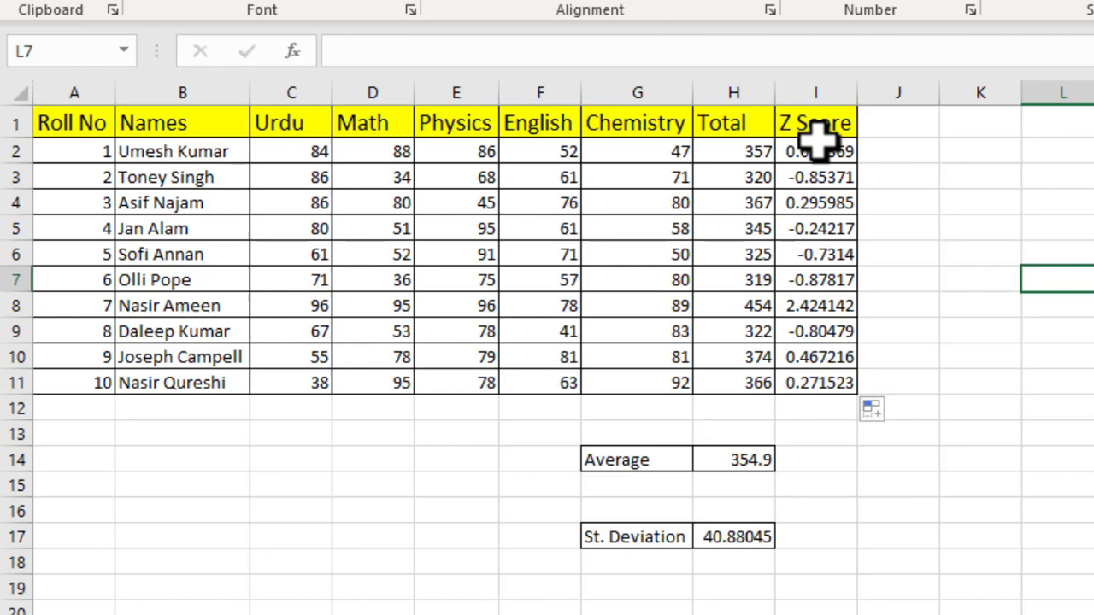
mouse_move(823, 418)
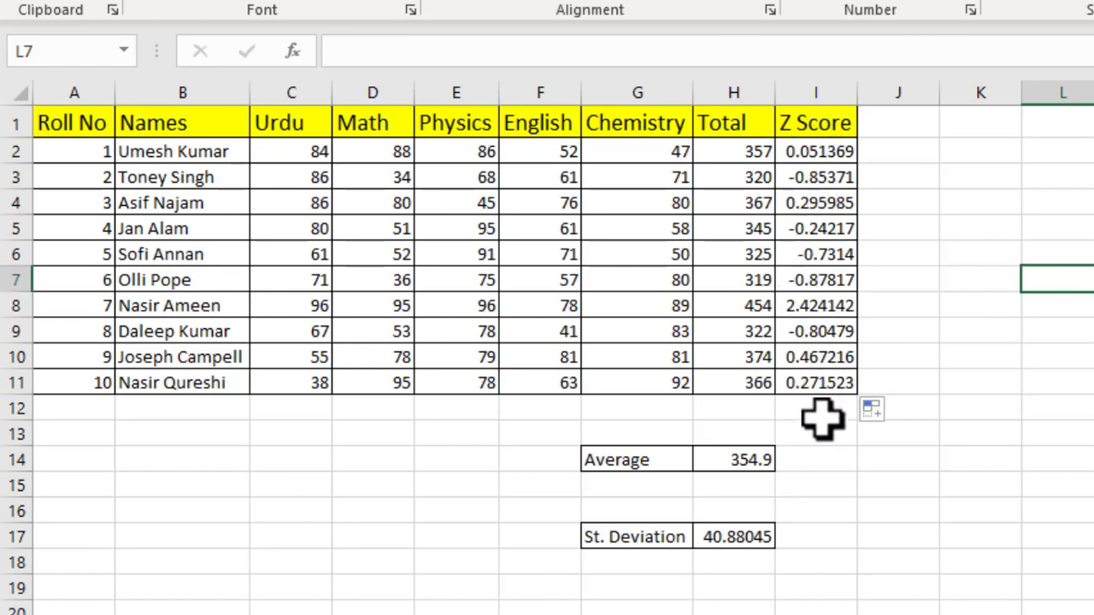
mouse_move(828, 427)
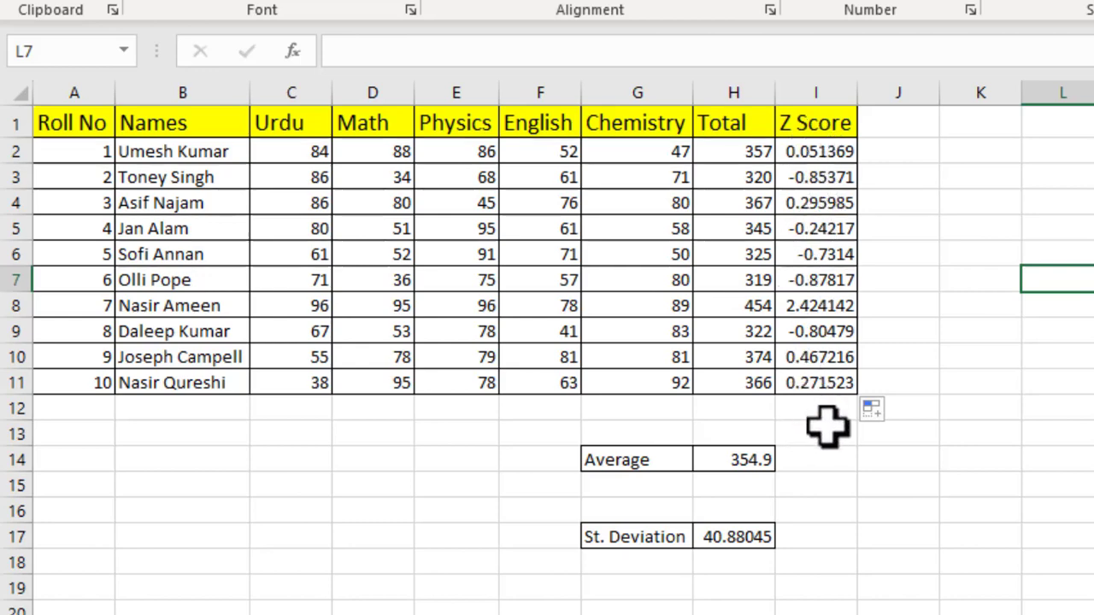